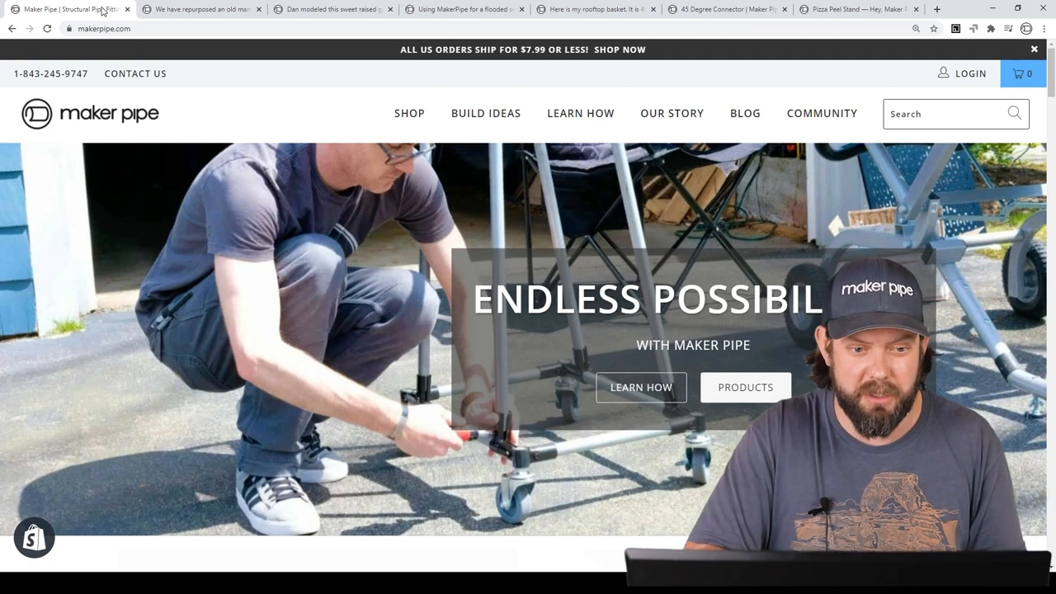
- Switch to the hog house cold frame post and enlarge its plastic-lined trench photo
click(198, 9)
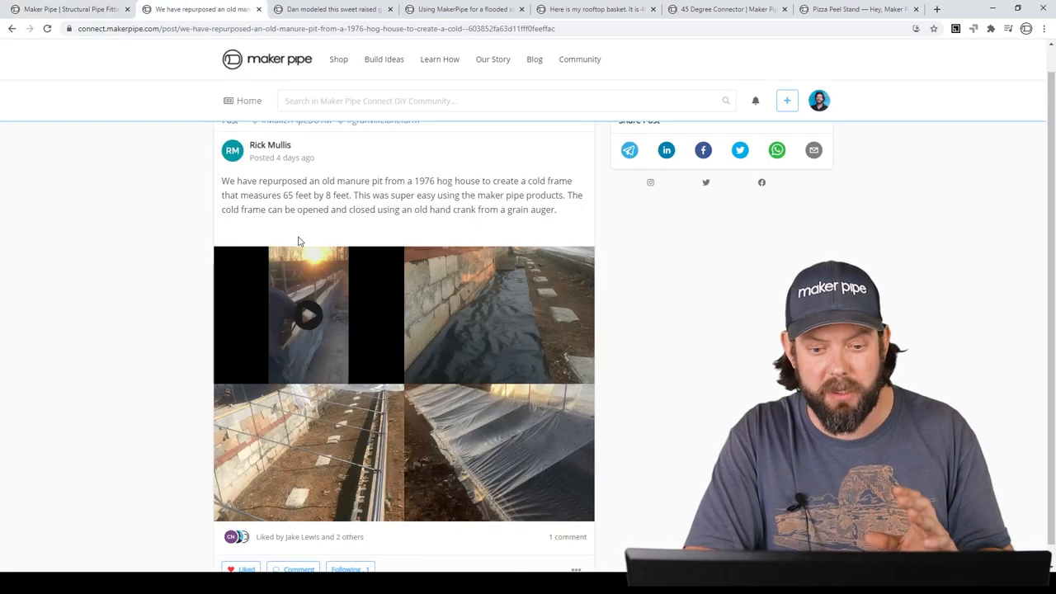
mouse_move(441, 278)
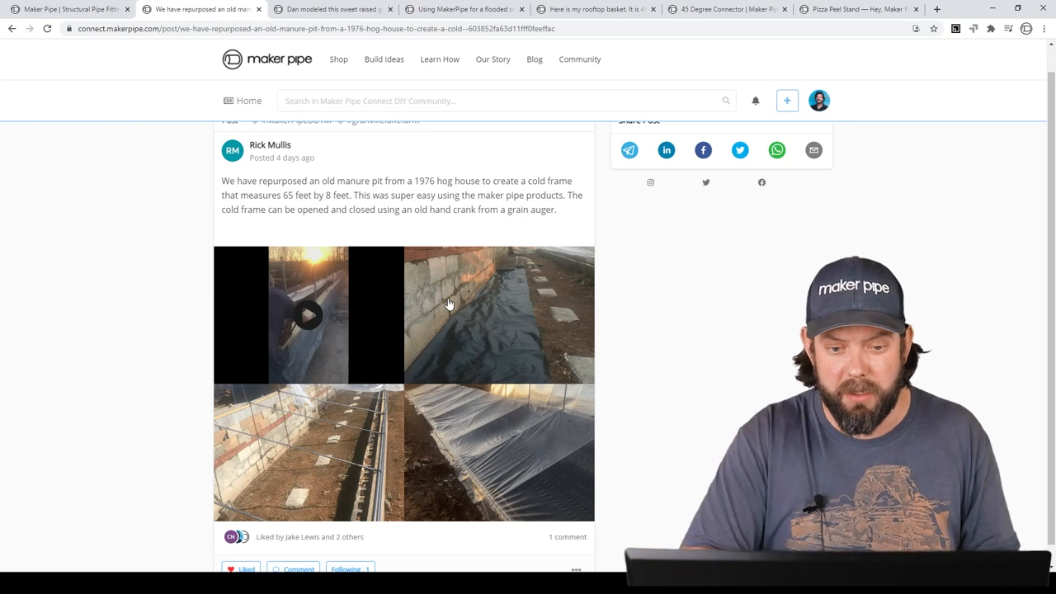
click(500, 314)
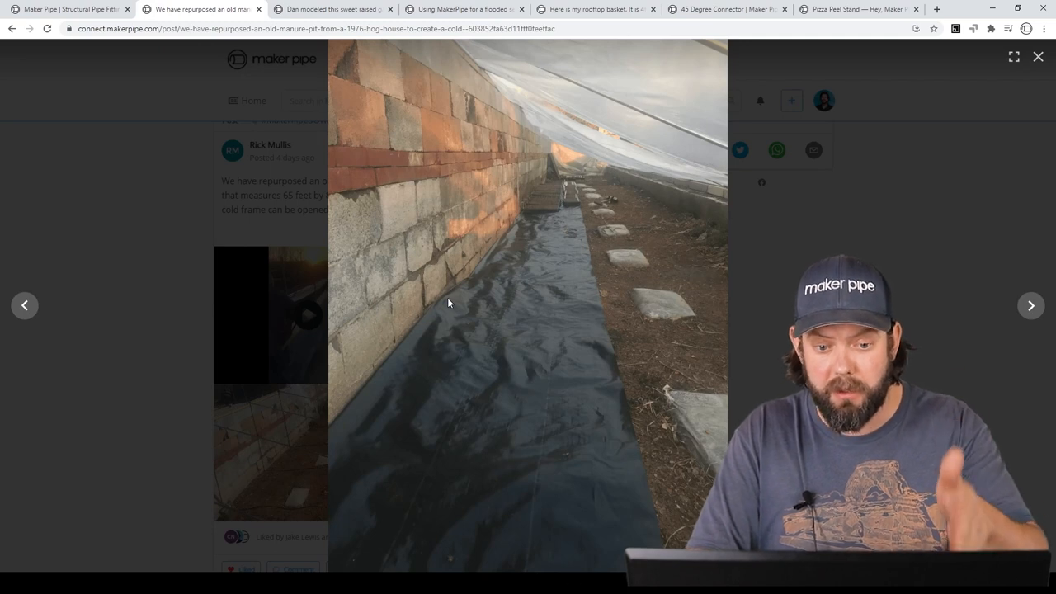
- Step through the cold frame photos and video in the lightbox, then close it
click(1030, 305)
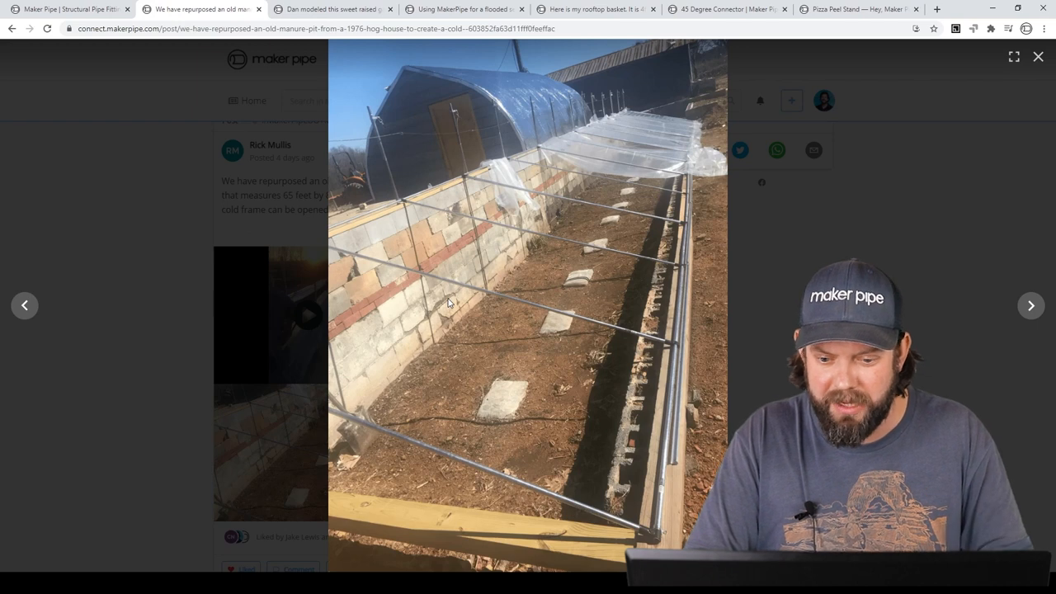
click(1030, 305)
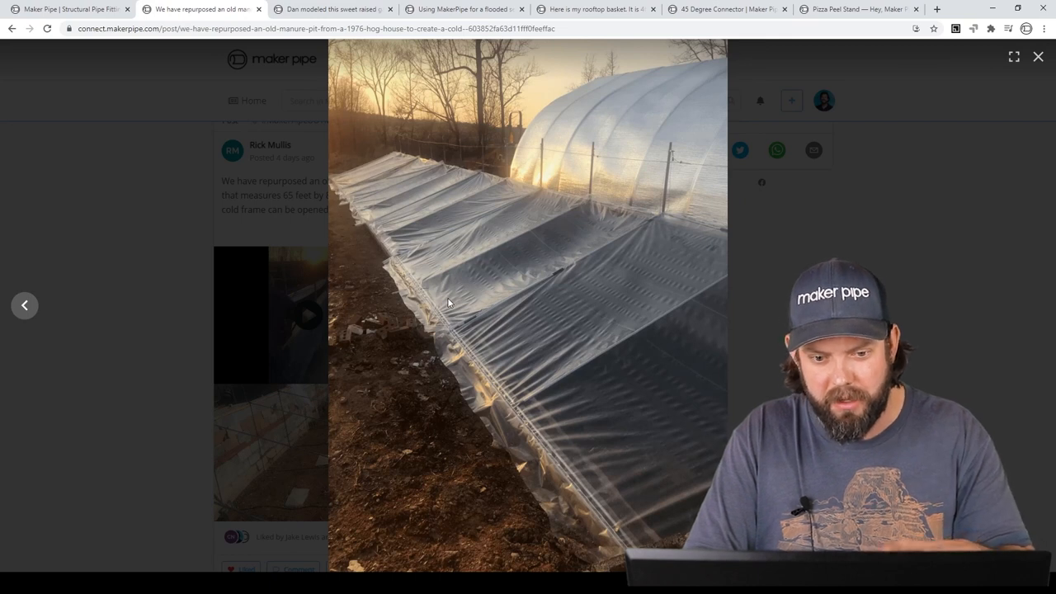
click(25, 306)
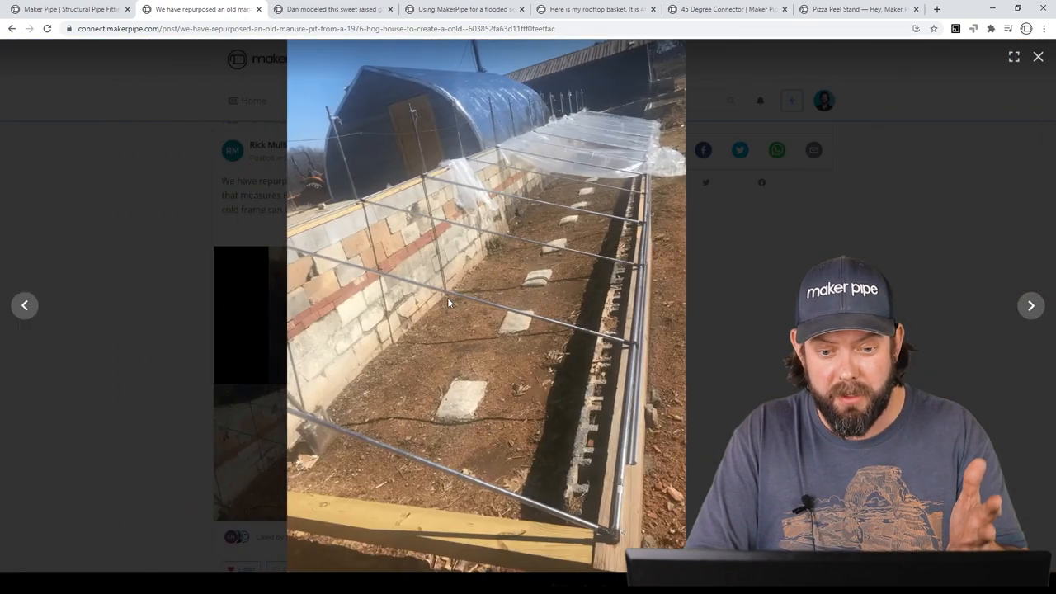
click(1030, 306)
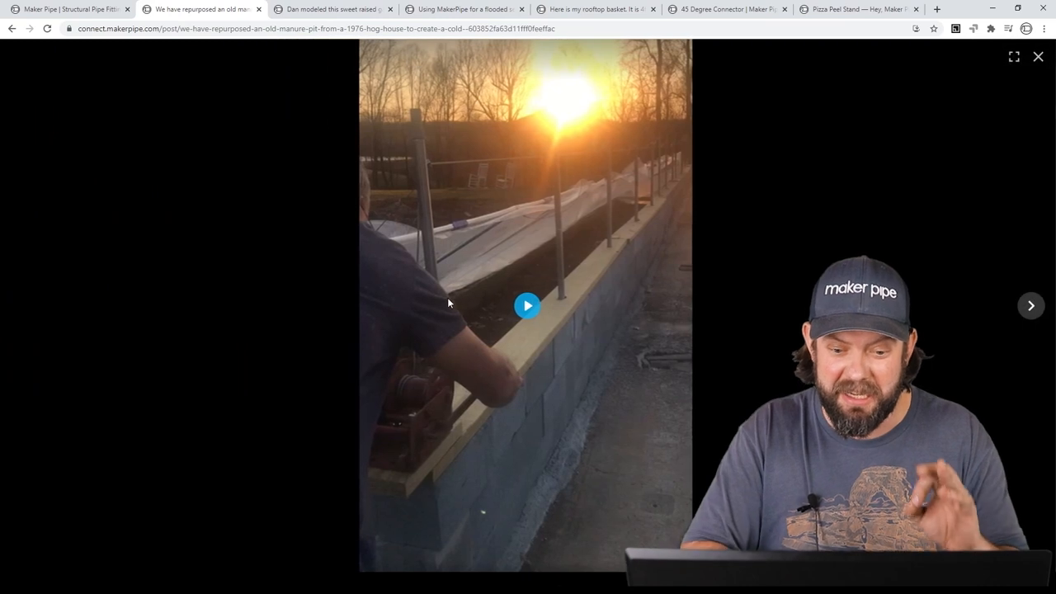
click(527, 306)
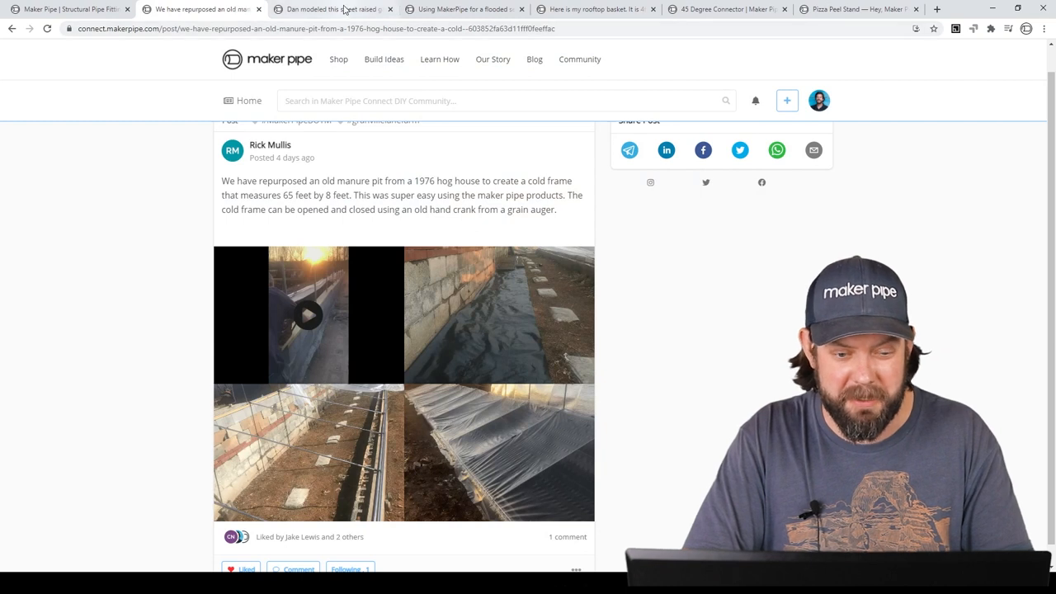
- Switch to Dan's raised garden bed post and scroll to the model photo
click(330, 9)
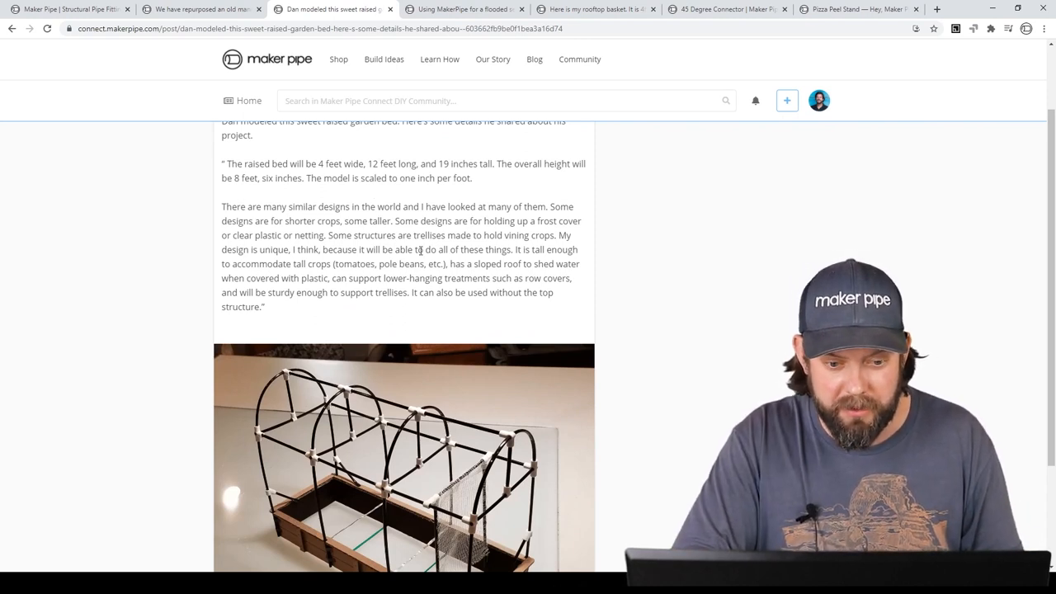
scroll(down, 3)
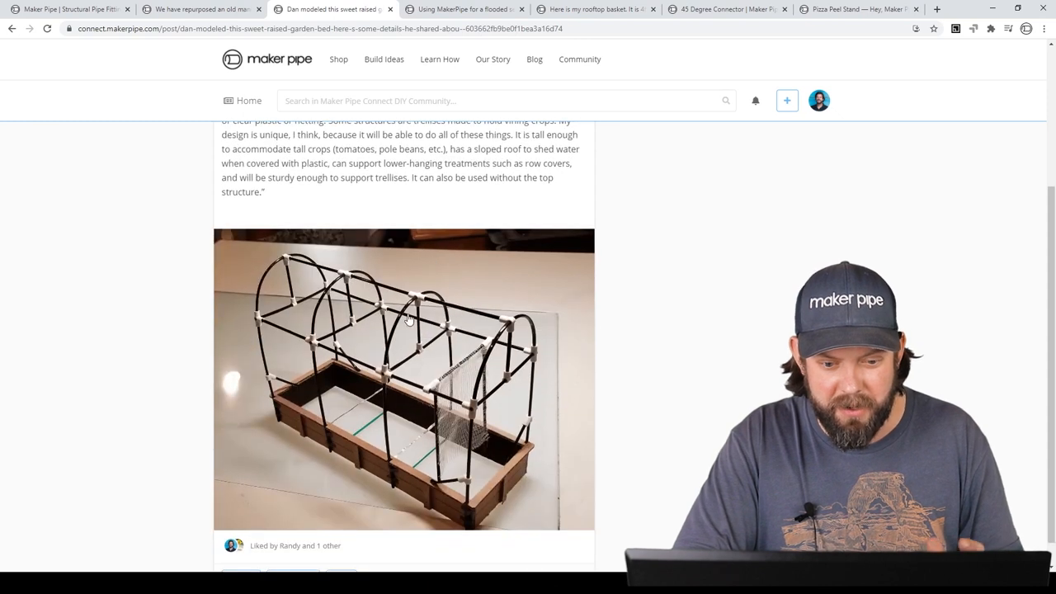
click(403, 380)
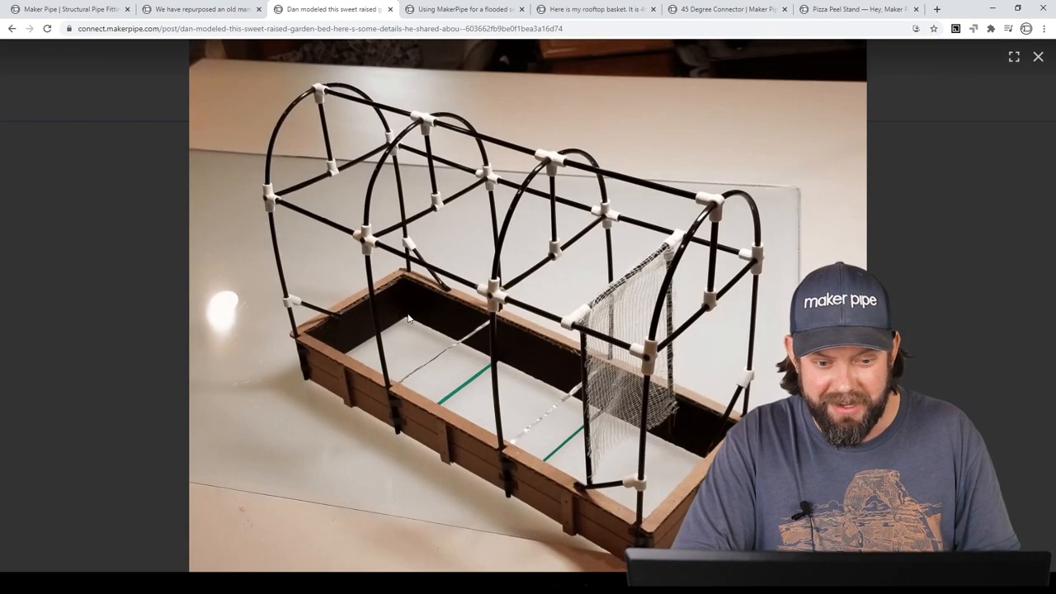
mouse_move(511, 469)
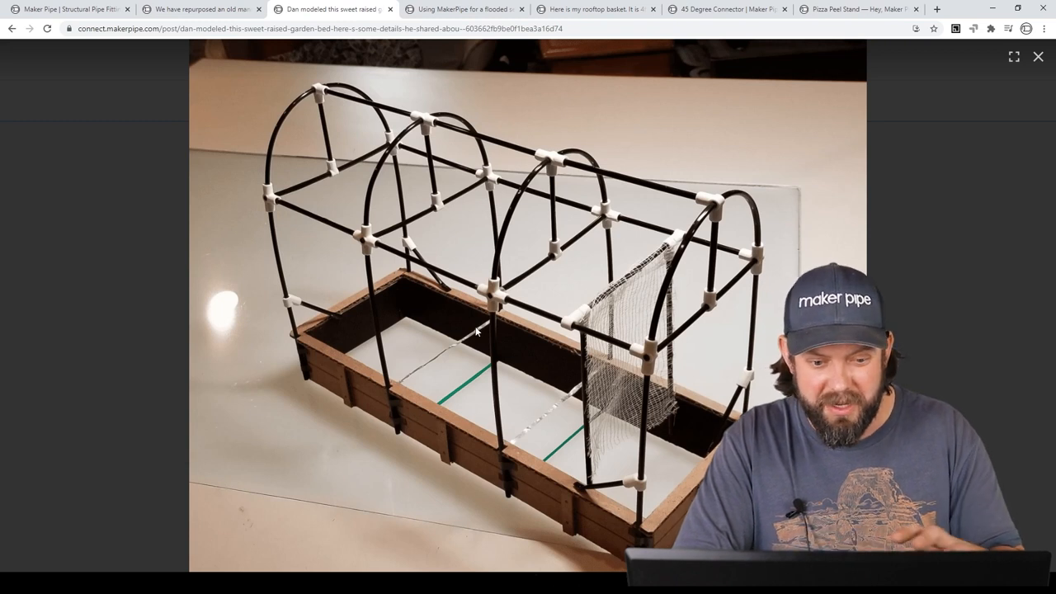
mouse_move(379, 406)
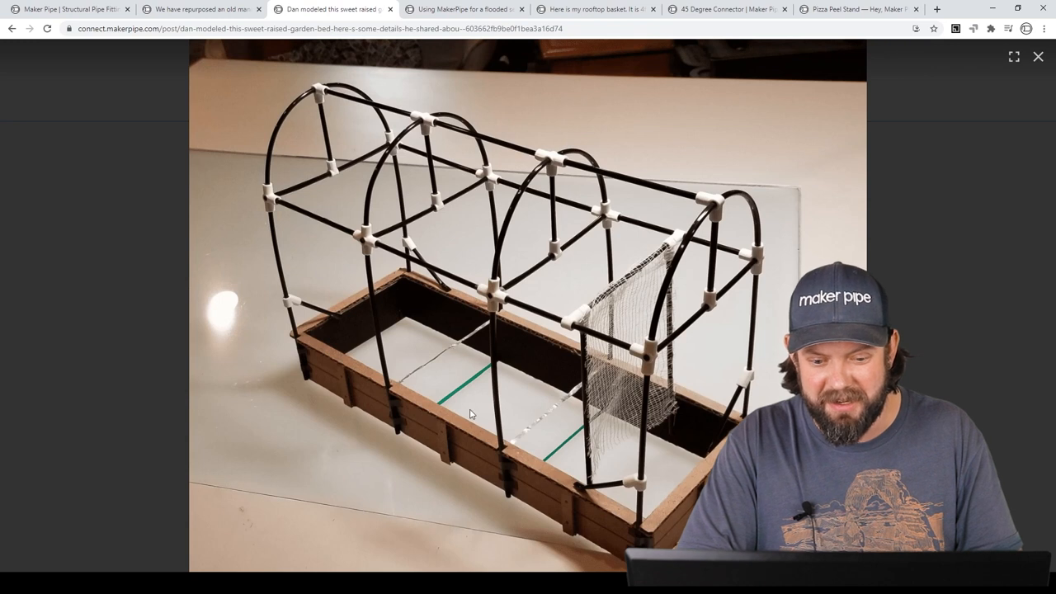
mouse_move(700, 286)
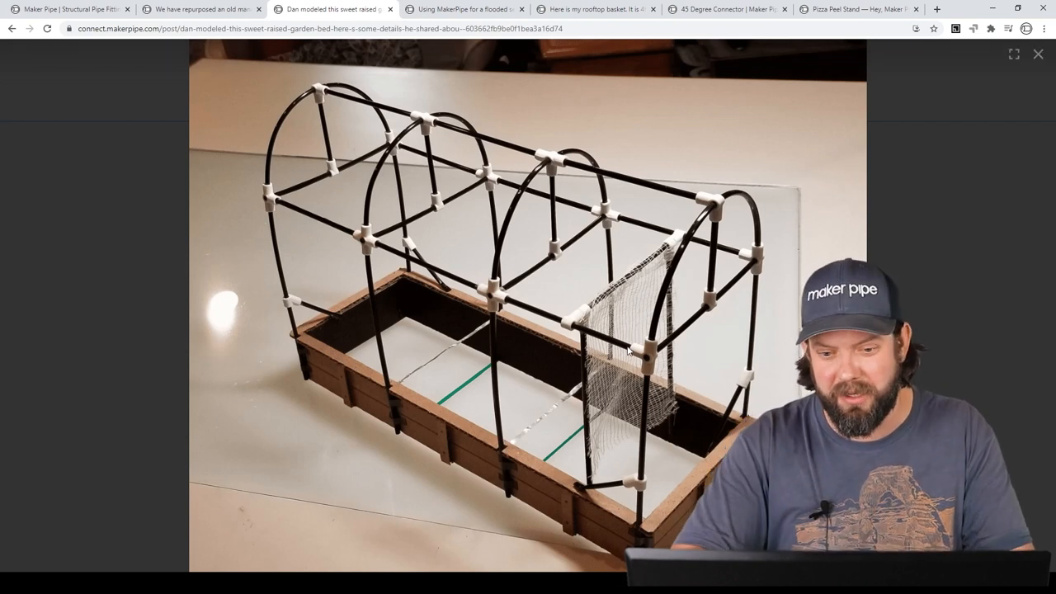
click(1037, 55)
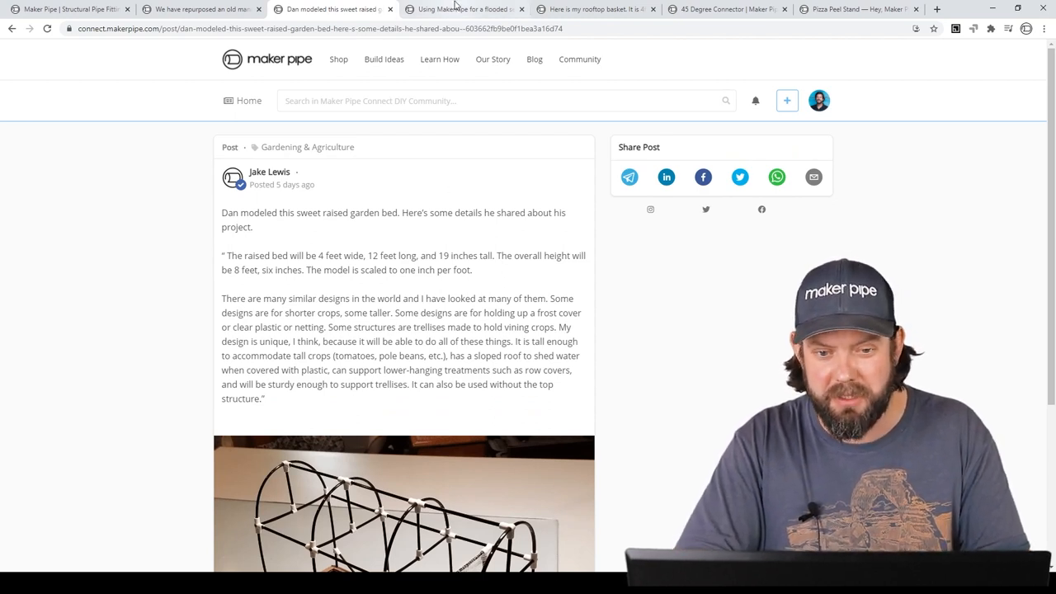
click(461, 9)
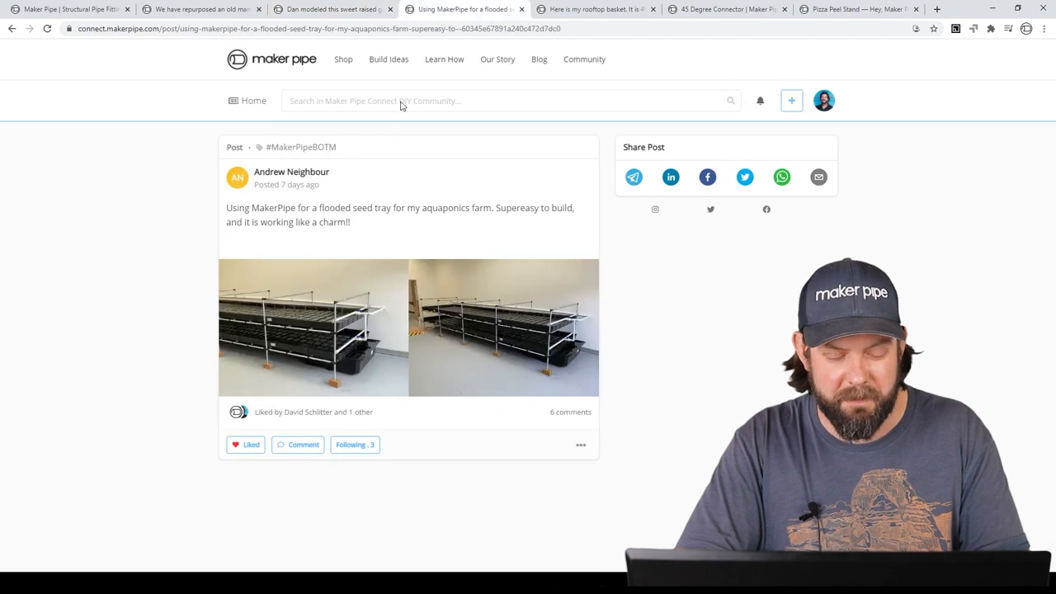
mouse_move(383, 138)
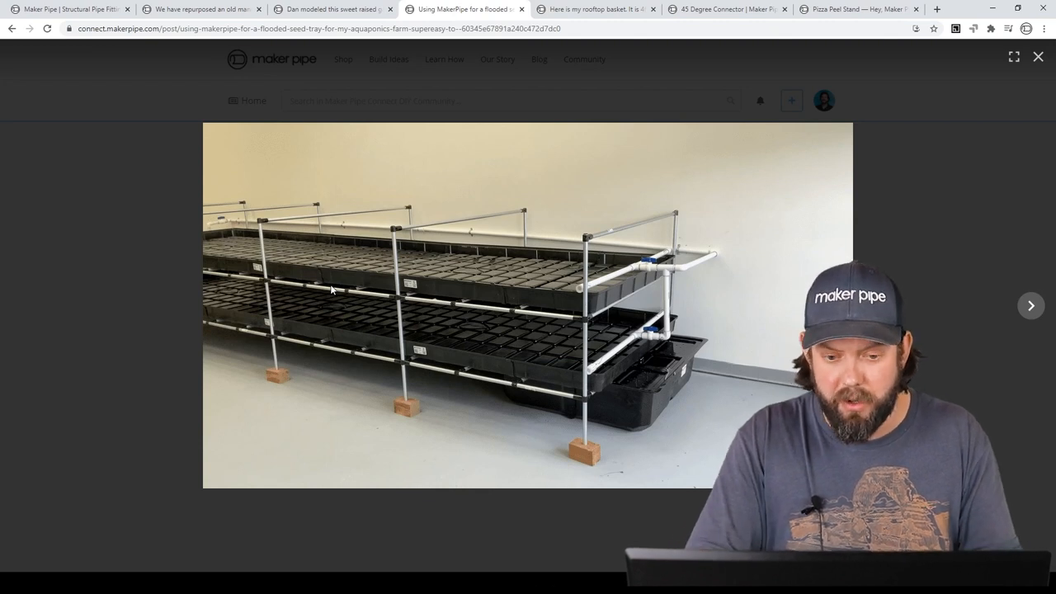
- Advance the lightbox to the seed tray post's second photo
click(1031, 305)
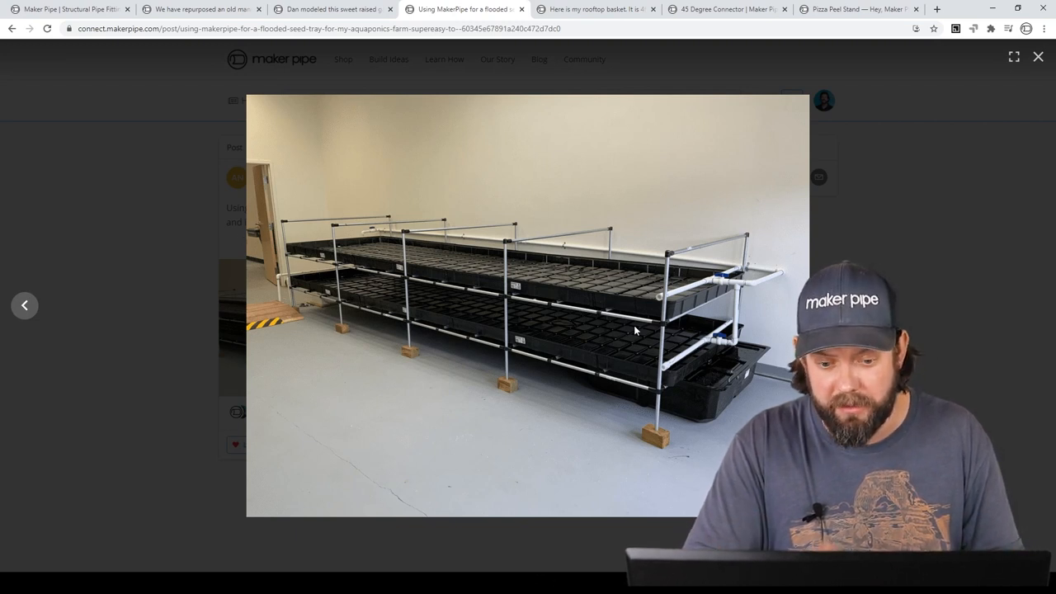
mouse_move(644, 410)
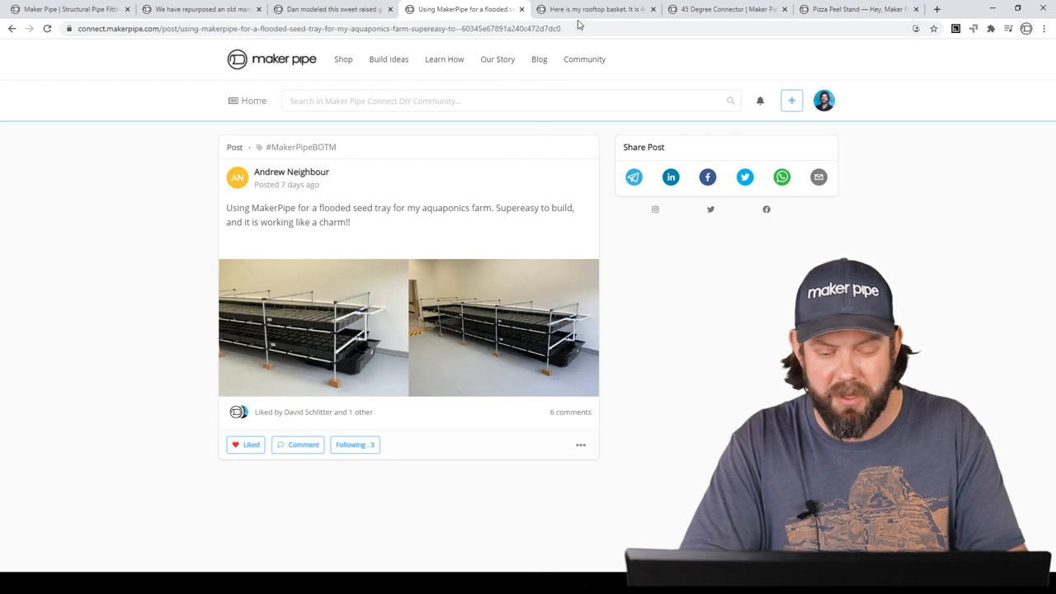
click(594, 9)
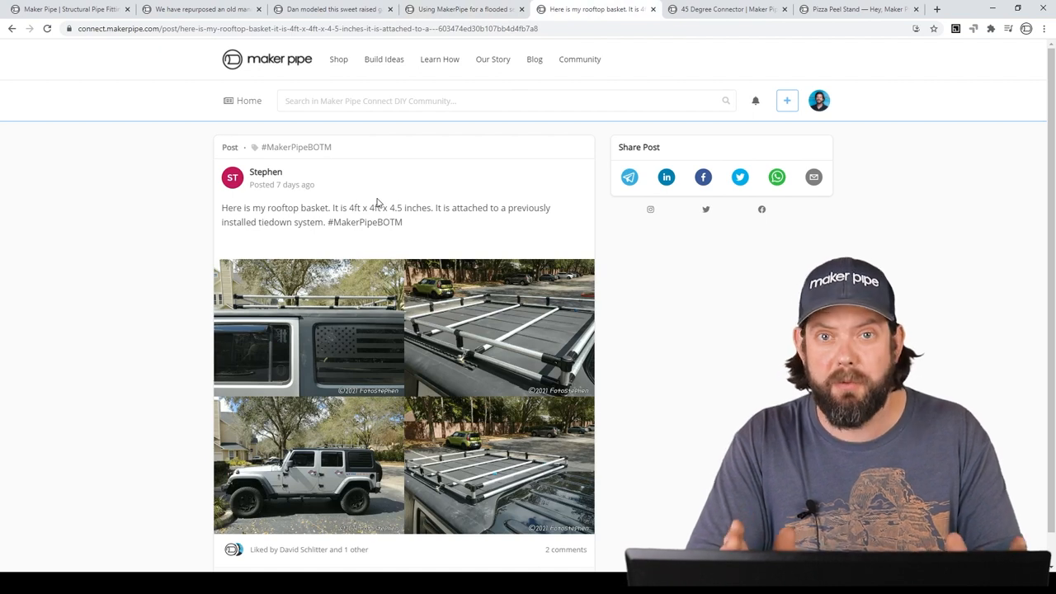
mouse_move(311, 306)
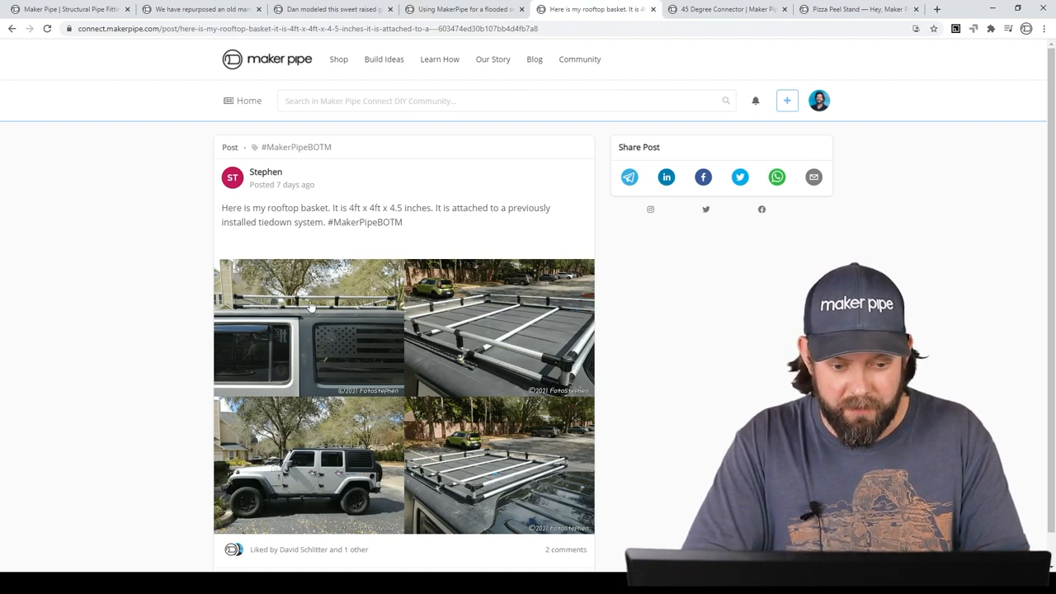
click(498, 326)
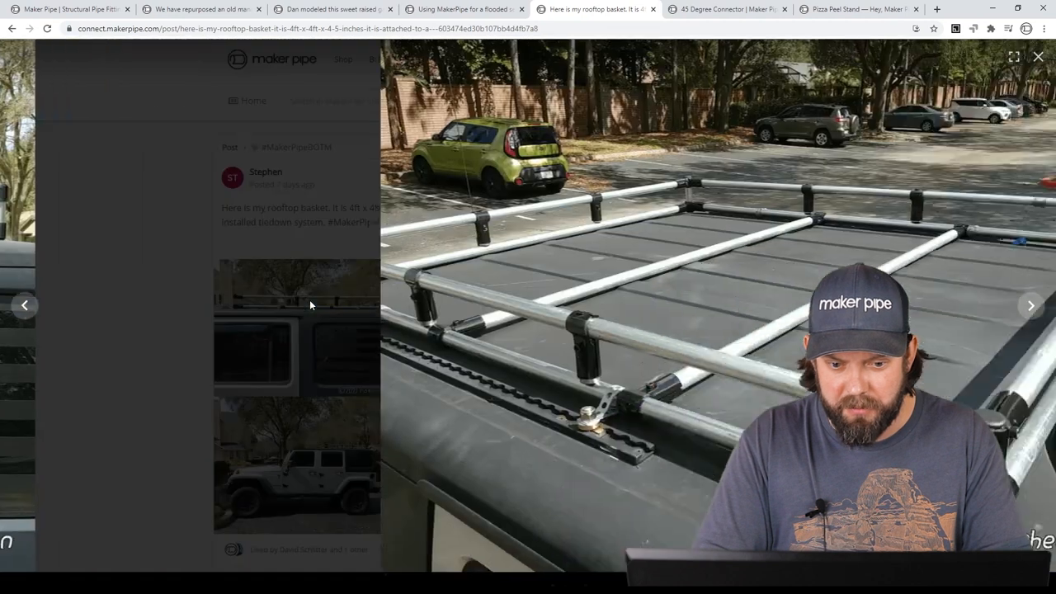
click(1030, 305)
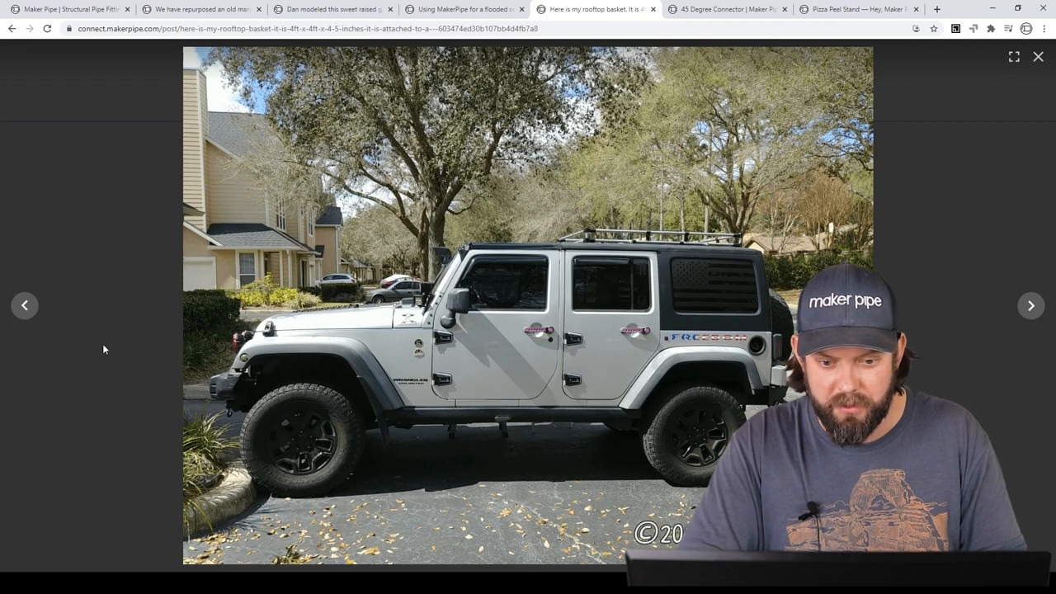
mouse_move(590, 254)
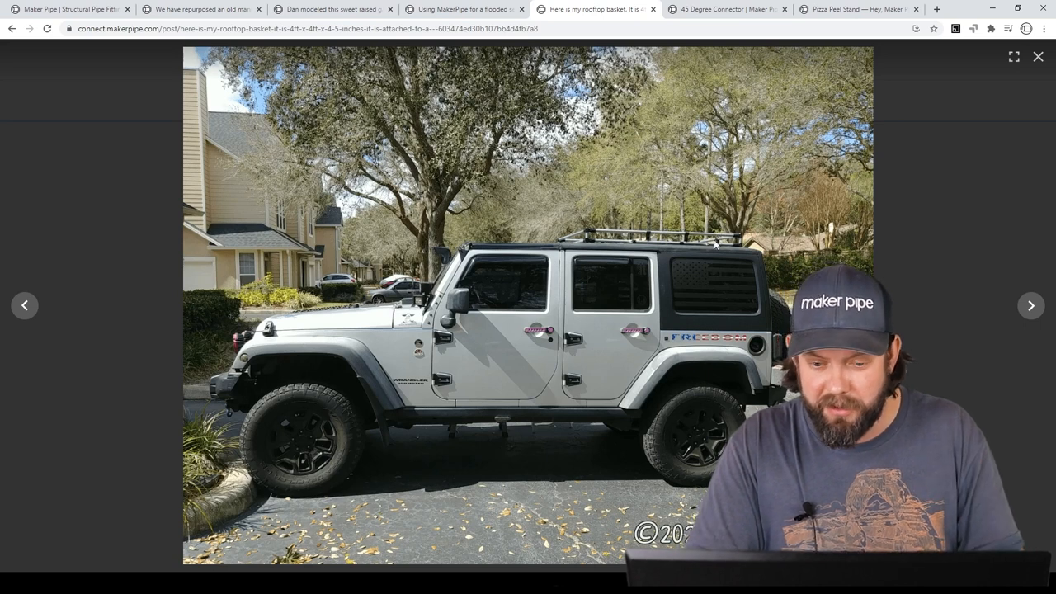
click(1030, 305)
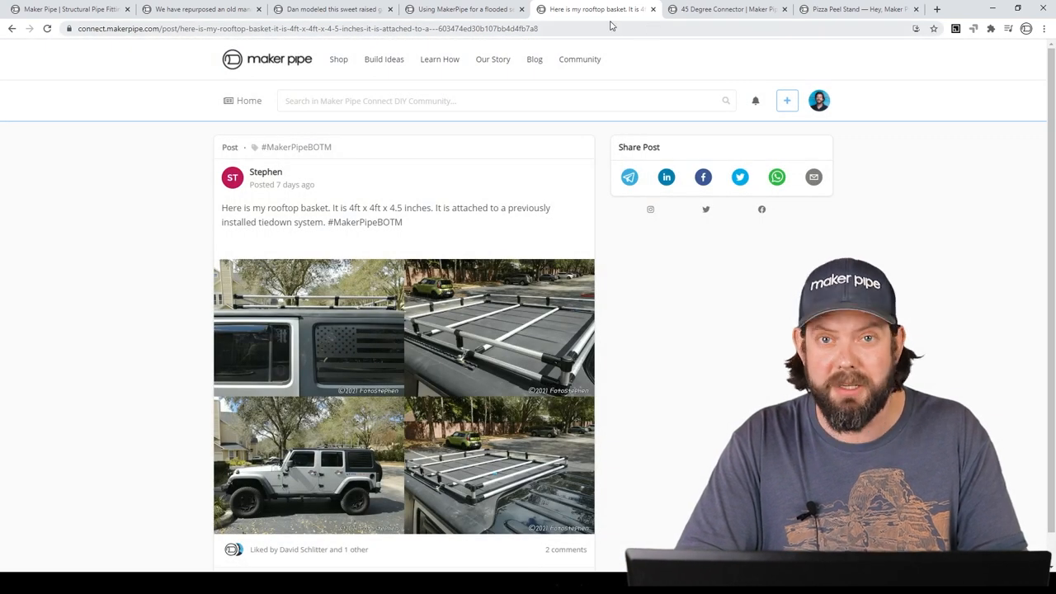
- Open the 45 Degree Connector page, then enlarge and close the vacuum hose review photo
click(726, 9)
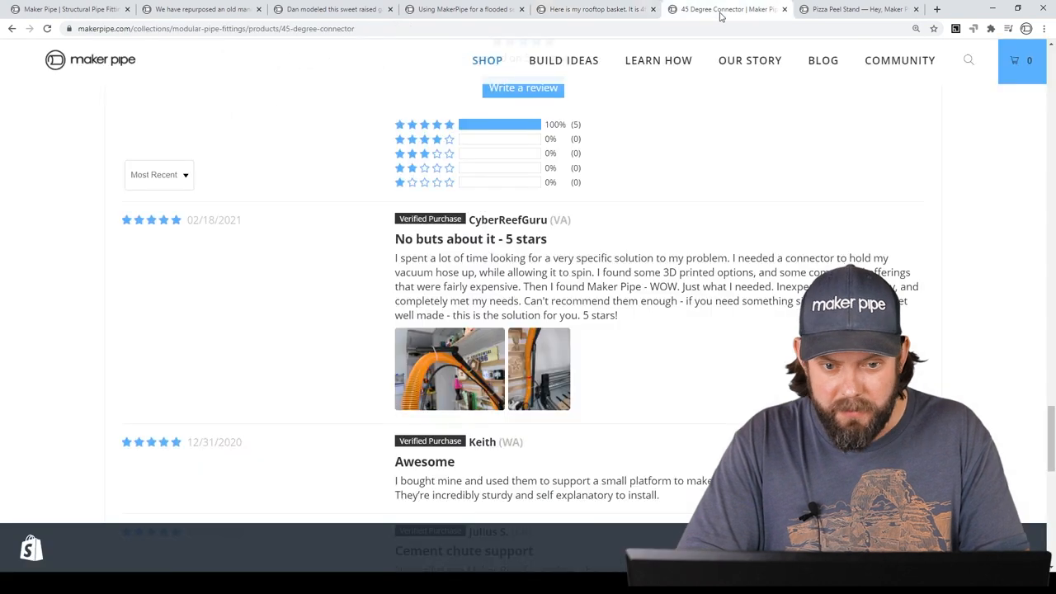
mouse_move(665, 110)
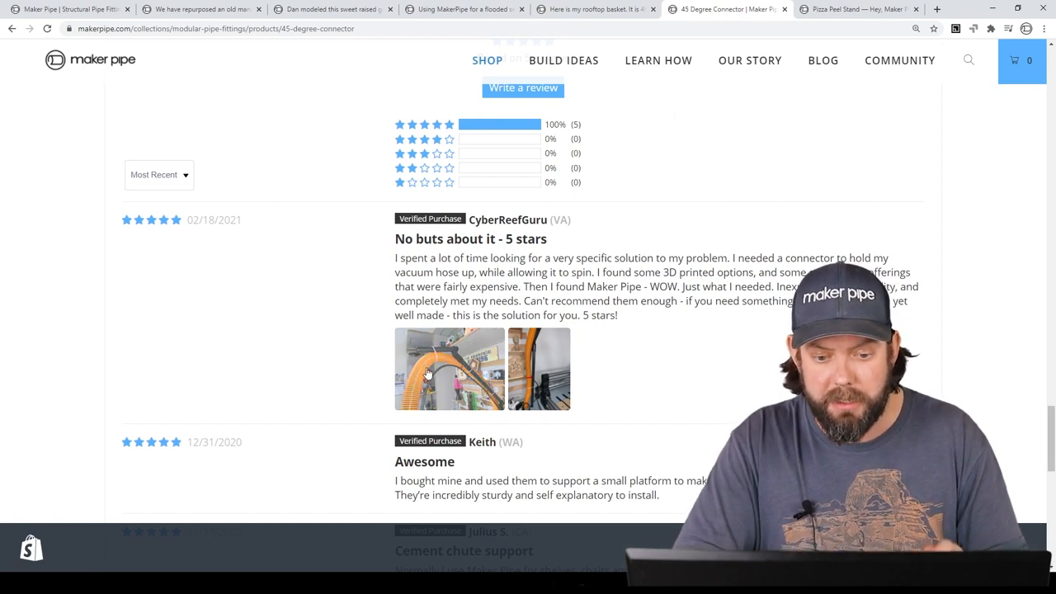
click(449, 367)
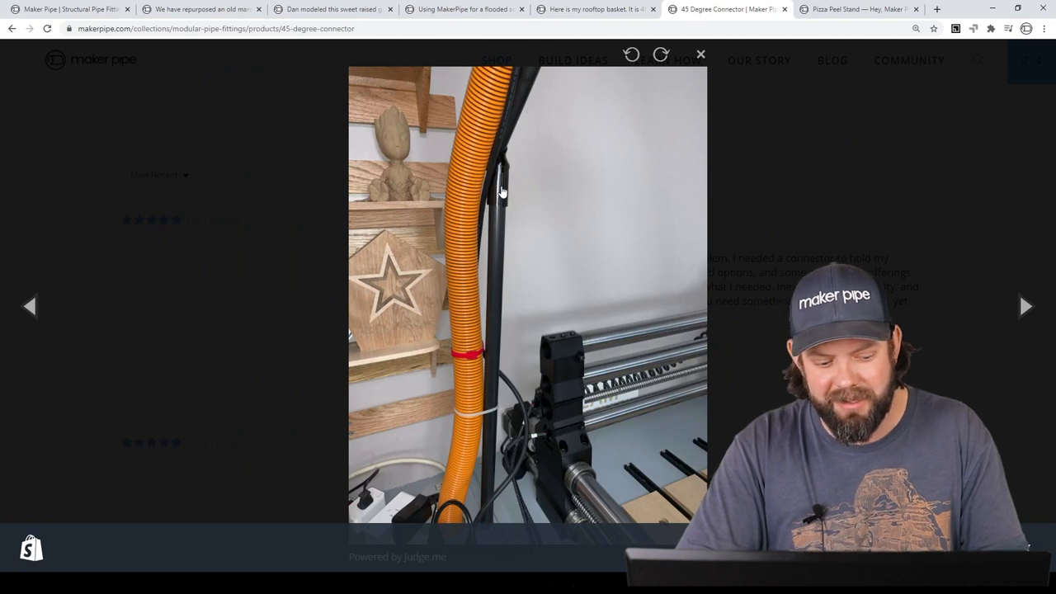
click(700, 54)
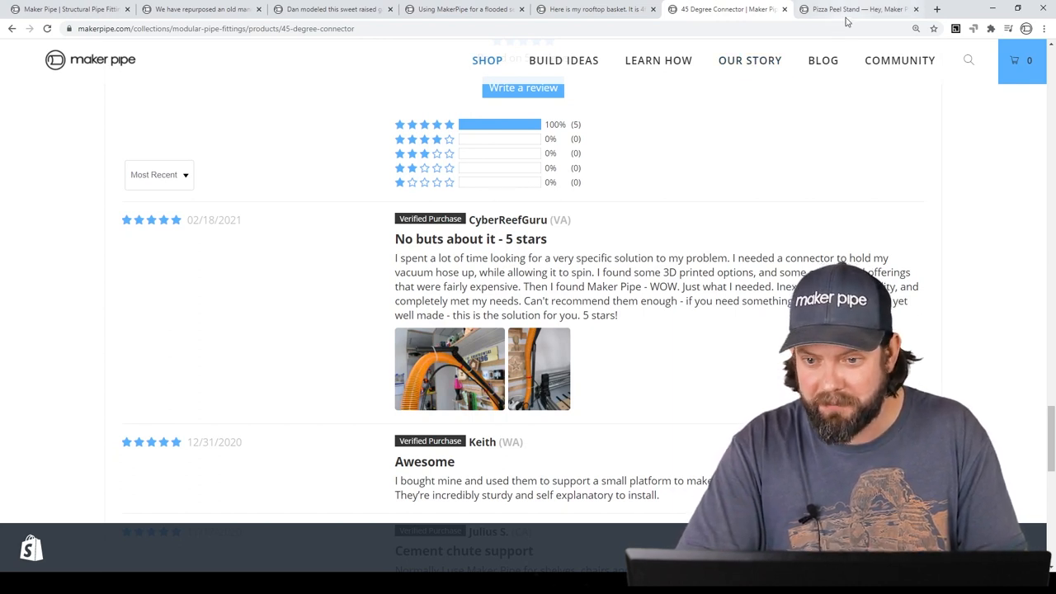
- Switch to the Pizza Peel Stand post and scroll down to its photo grid
click(858, 9)
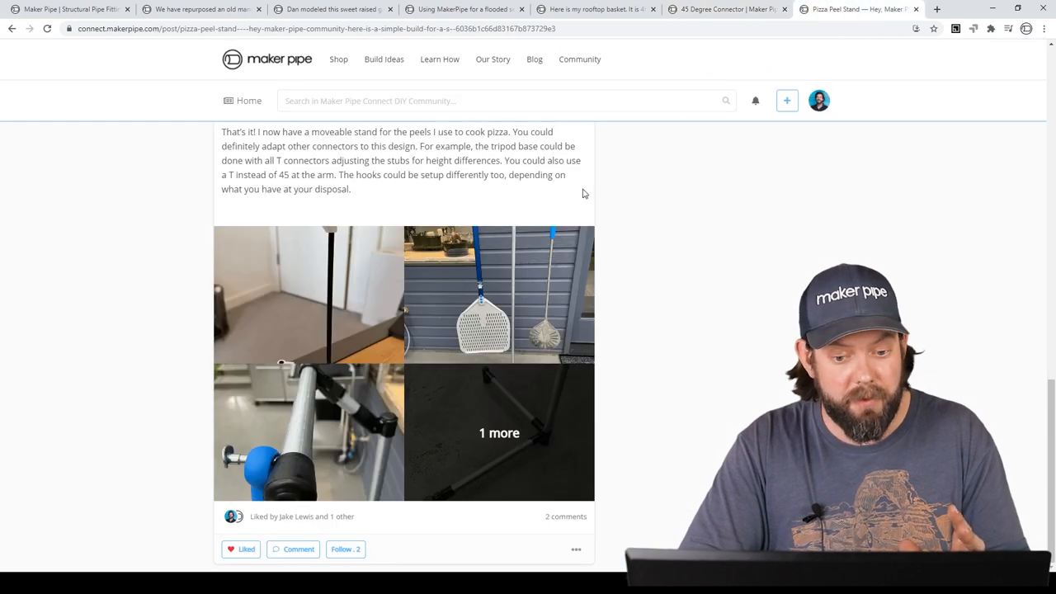
scroll(up, 3)
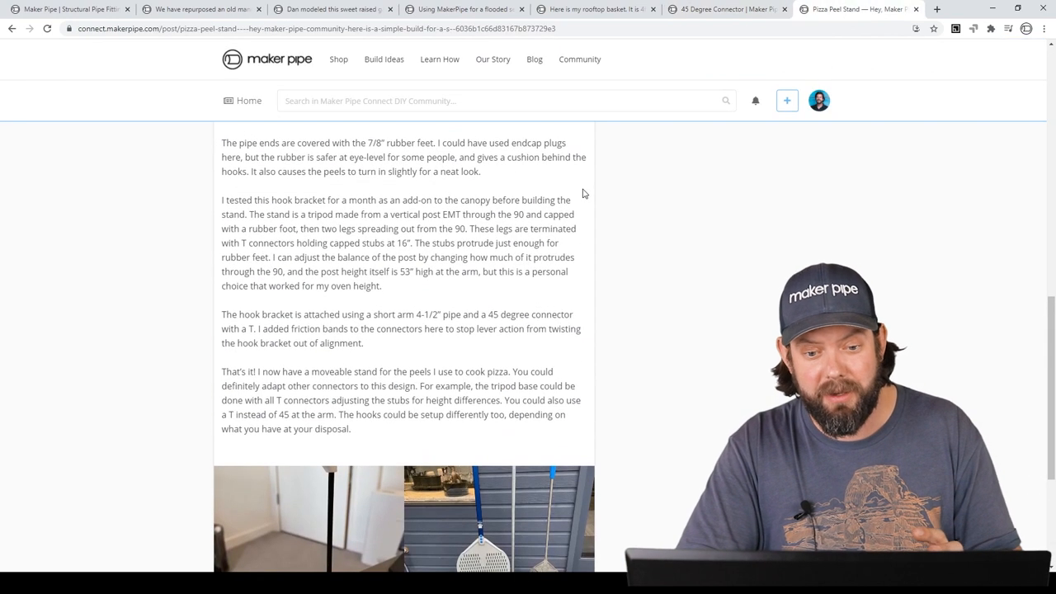
scroll(up, 3)
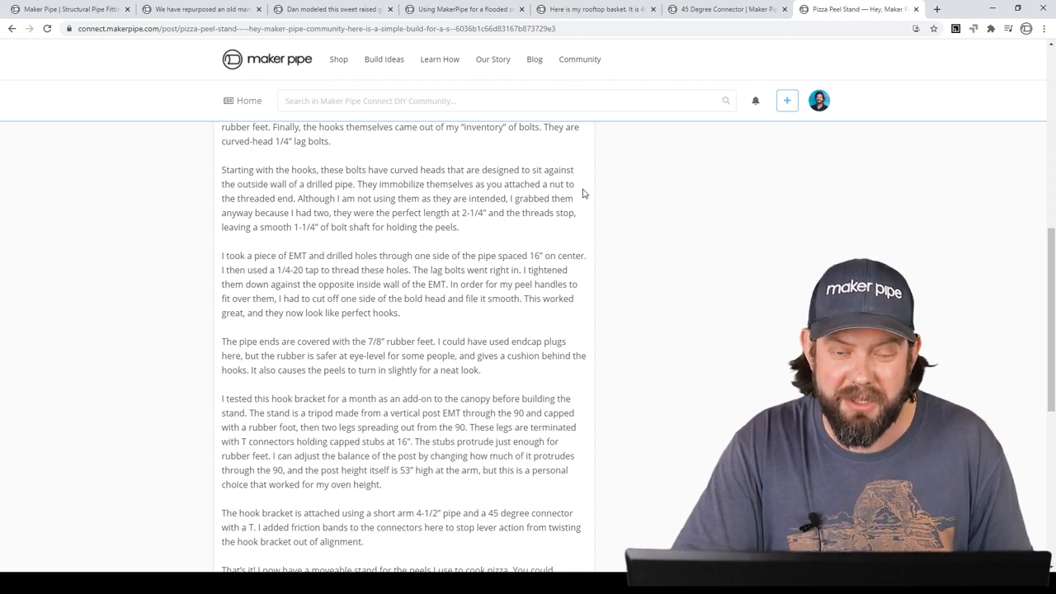
scroll(down, 3)
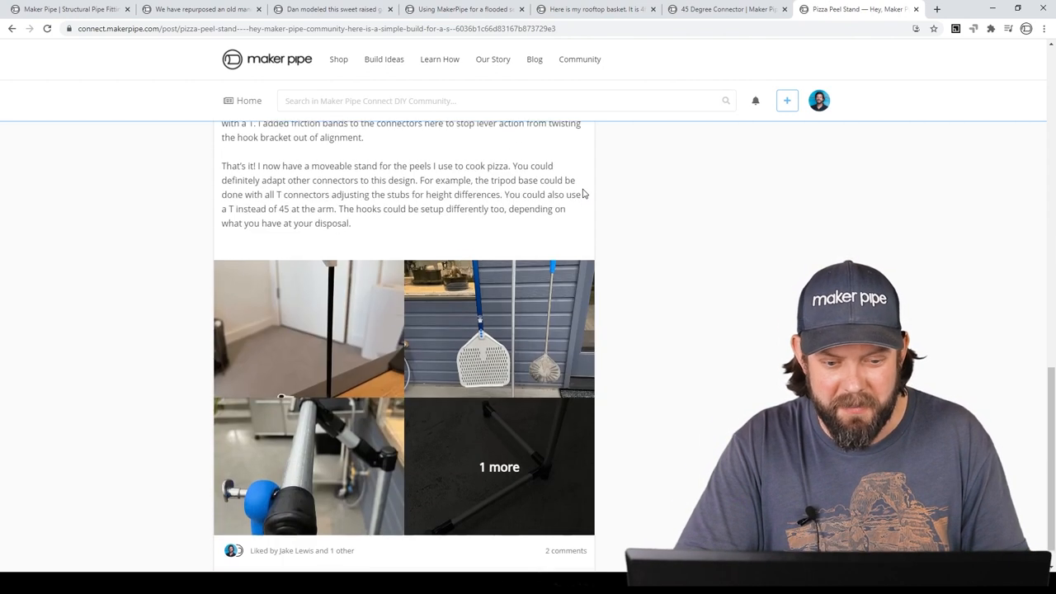
scroll(down, 3)
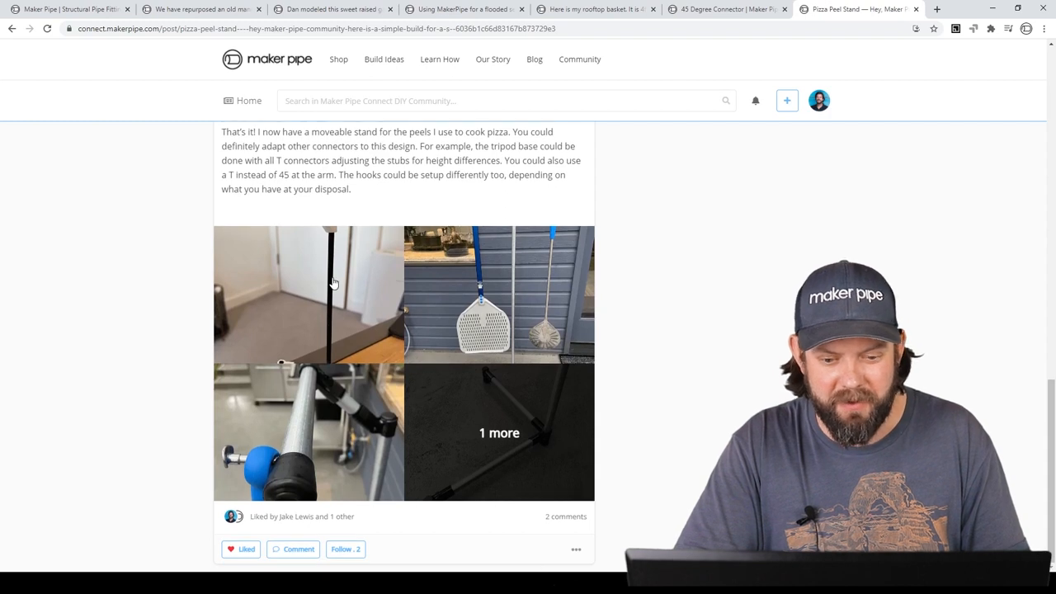
click(308, 294)
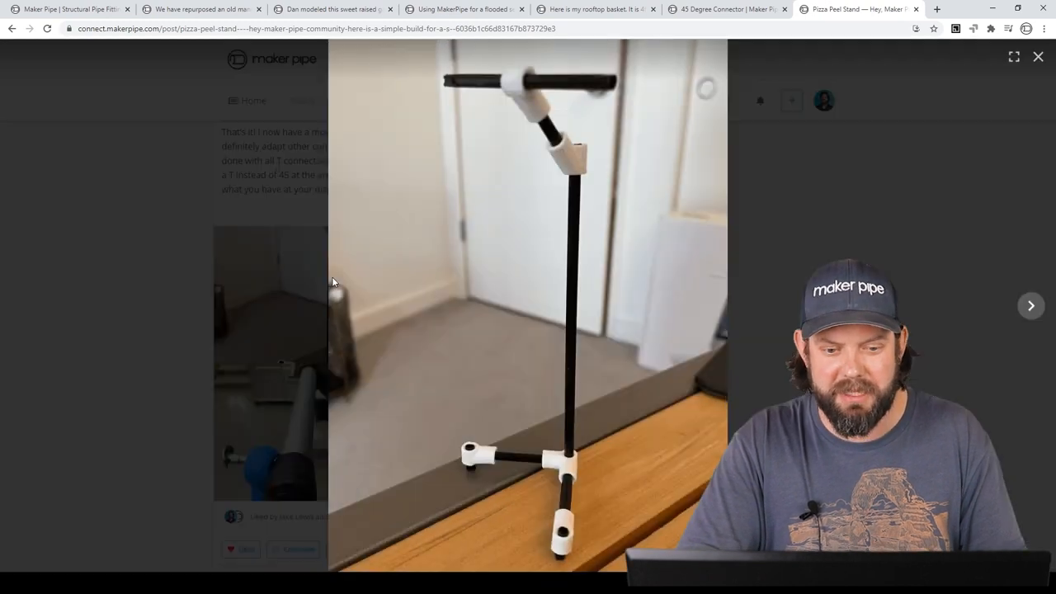
click(1031, 305)
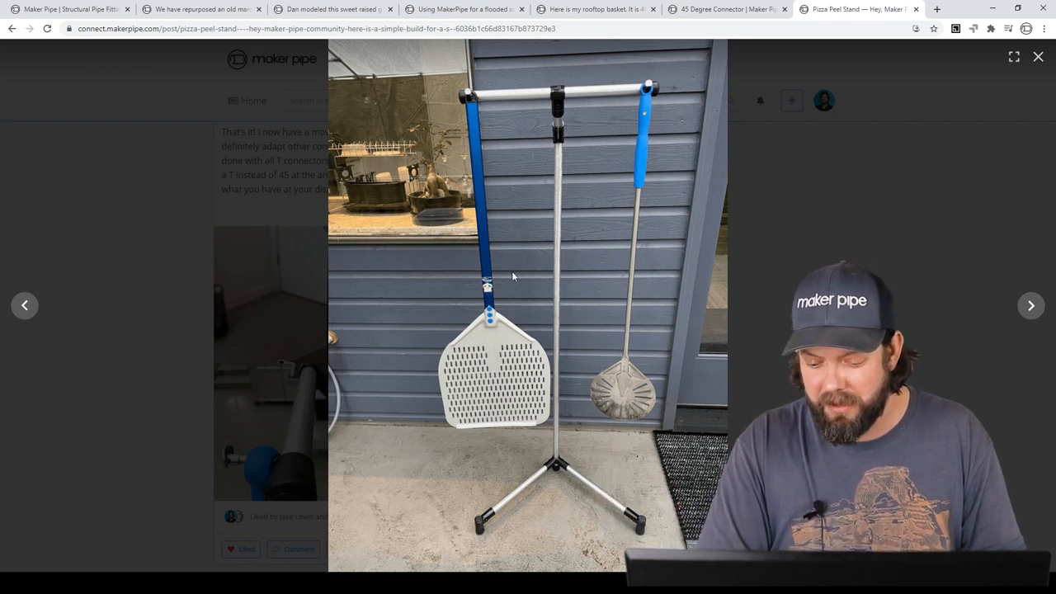
click(1030, 305)
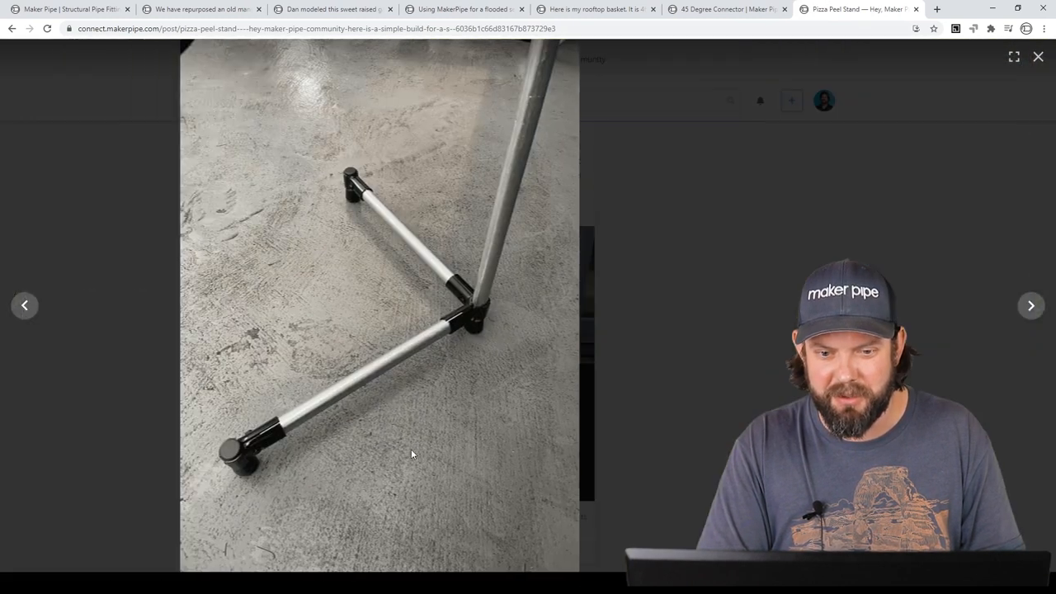
click(1030, 305)
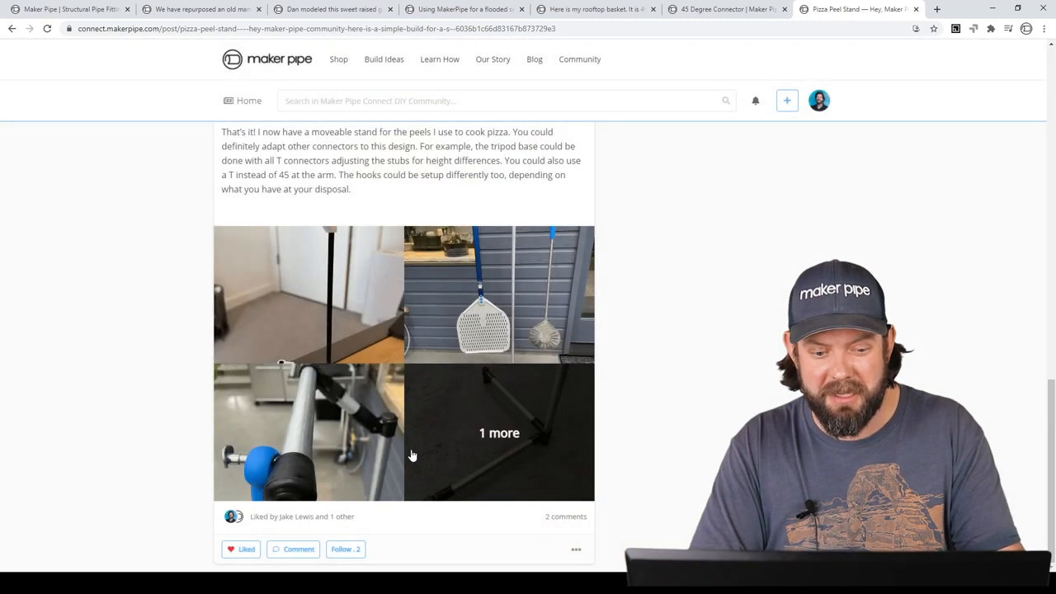
scroll(up, 3)
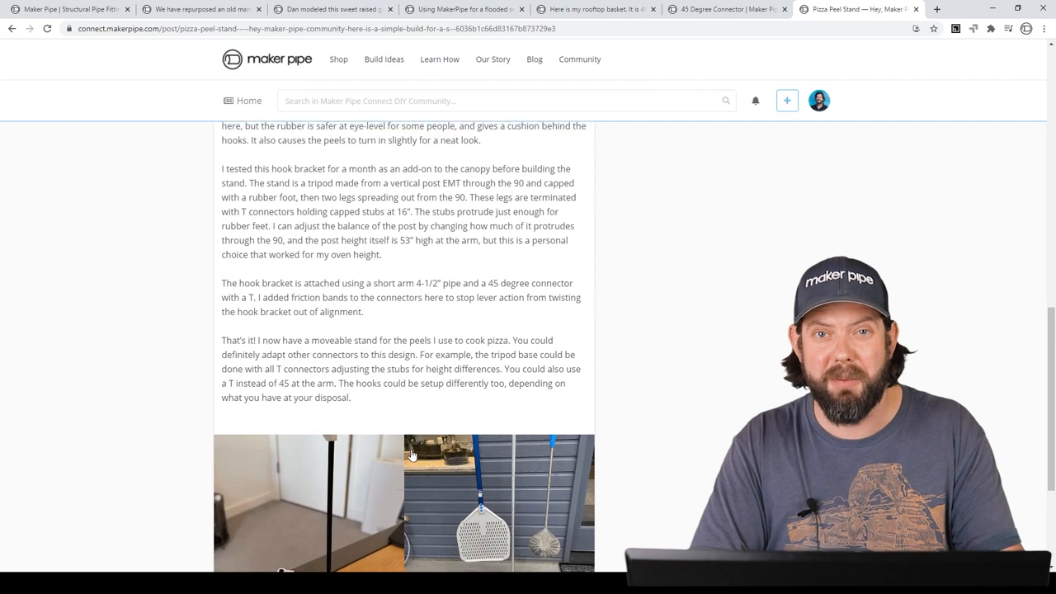
scroll(down, 3)
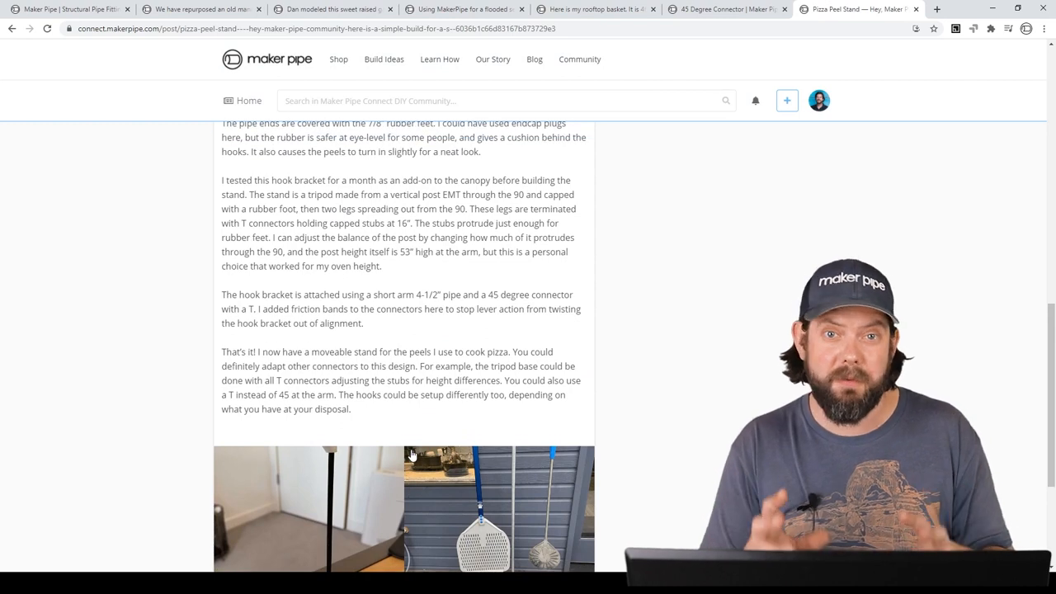